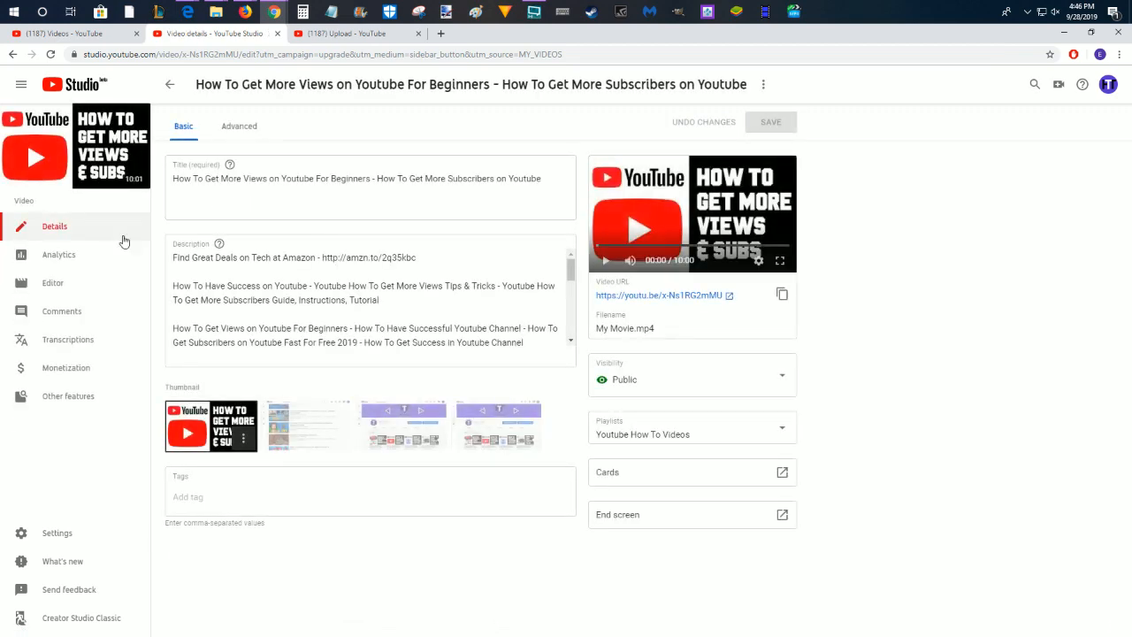
- Open the Editor for the 'How To Get More Views on Youtube For Beginners' video
{"action": "left_click", "coordinate": [53, 283]}
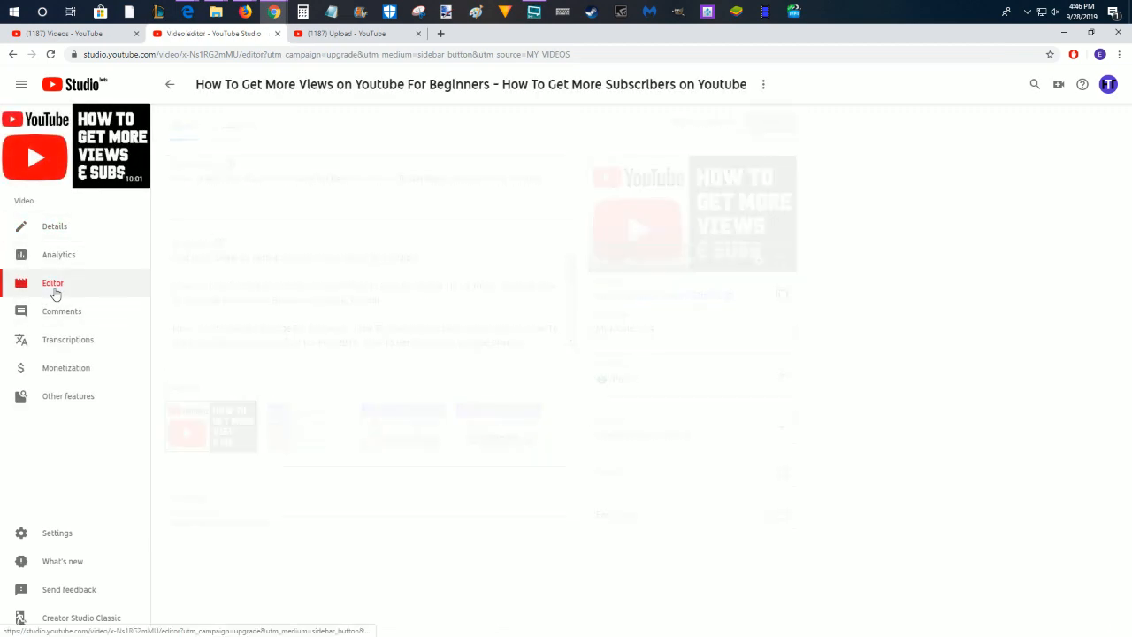
{"action": "left_click", "coordinate": [53, 283]}
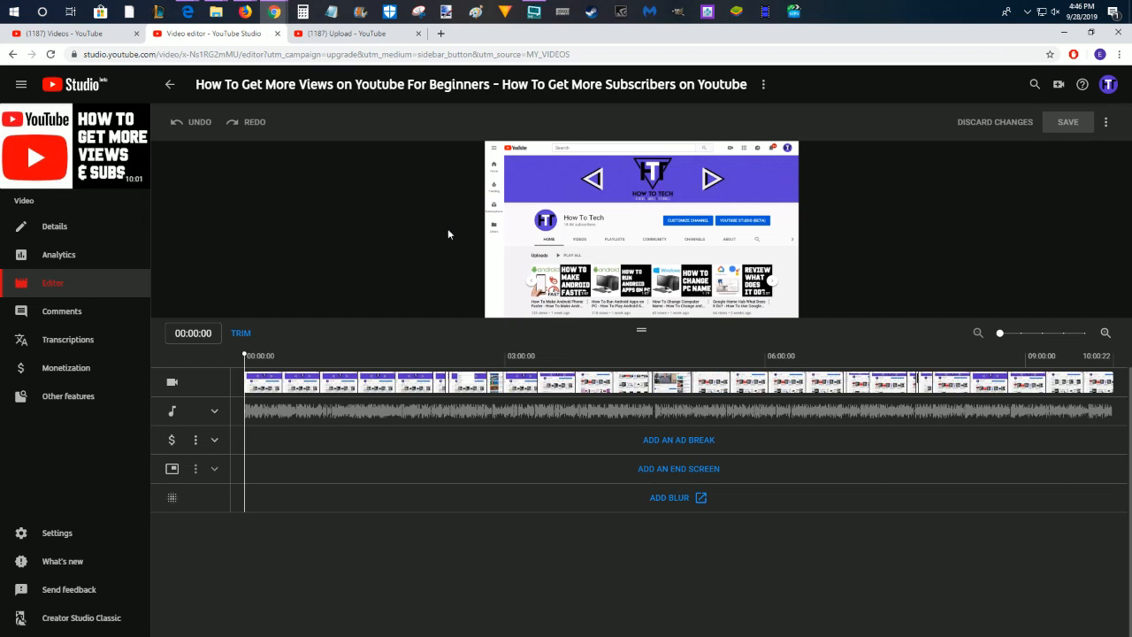
{"action": "mouse_move", "coordinate": [297, 368]}
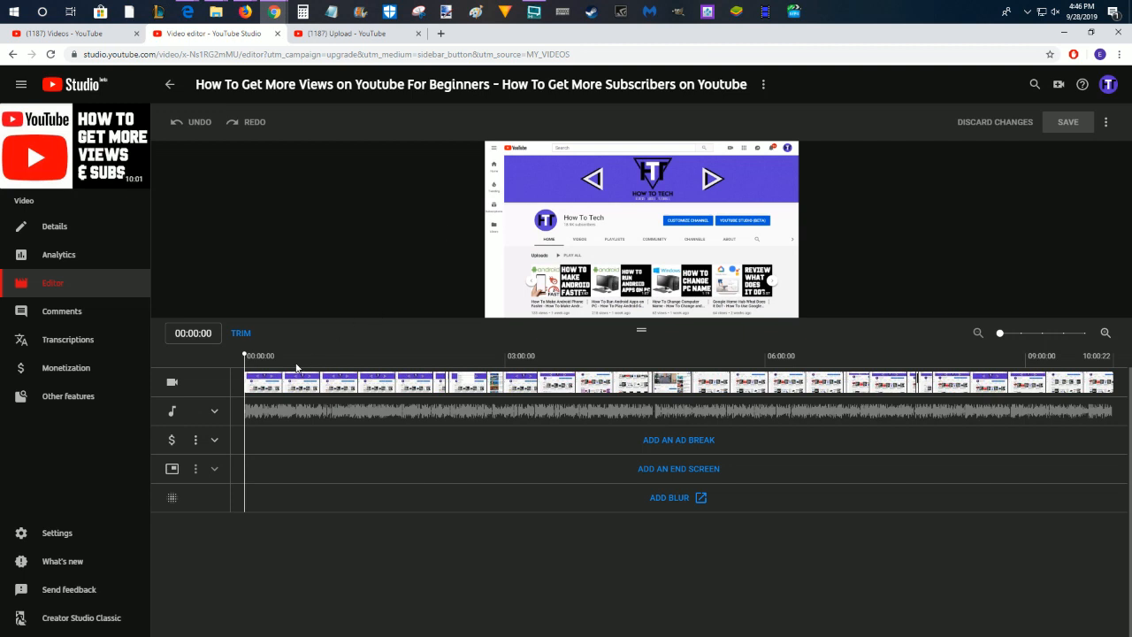
- Start trimming and split the video at cut points near 1:49 and 6:17
{"action": "left_click", "coordinate": [240, 332]}
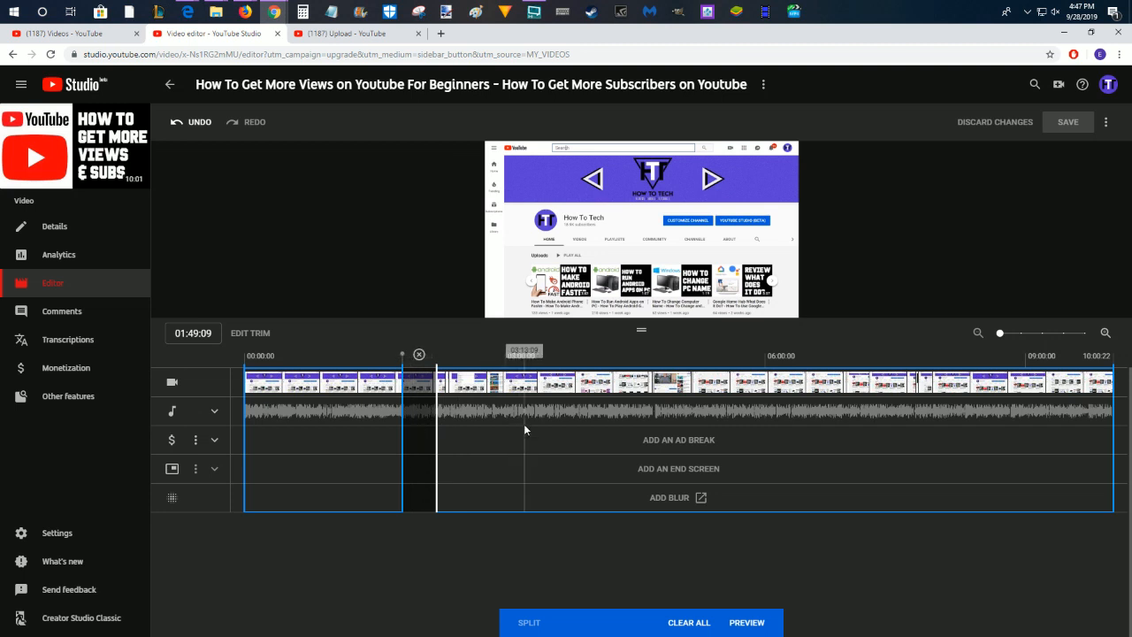
{"action": "left_click", "coordinate": [735, 354]}
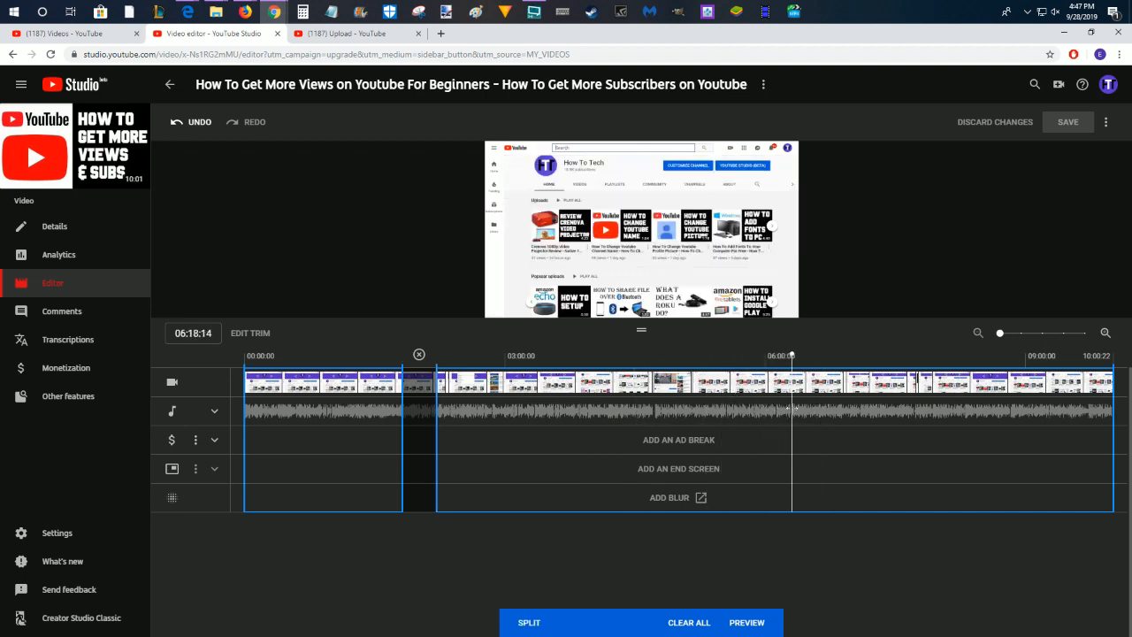
{"action": "left_click", "coordinate": [527, 623]}
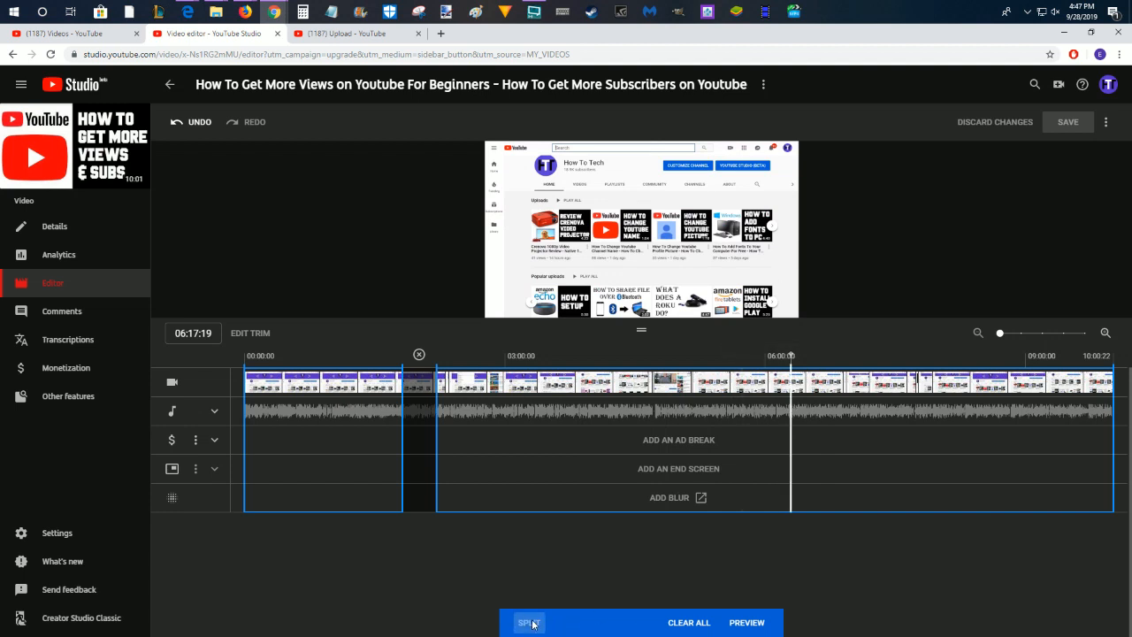
{"action": "left_click", "coordinate": [529, 622]}
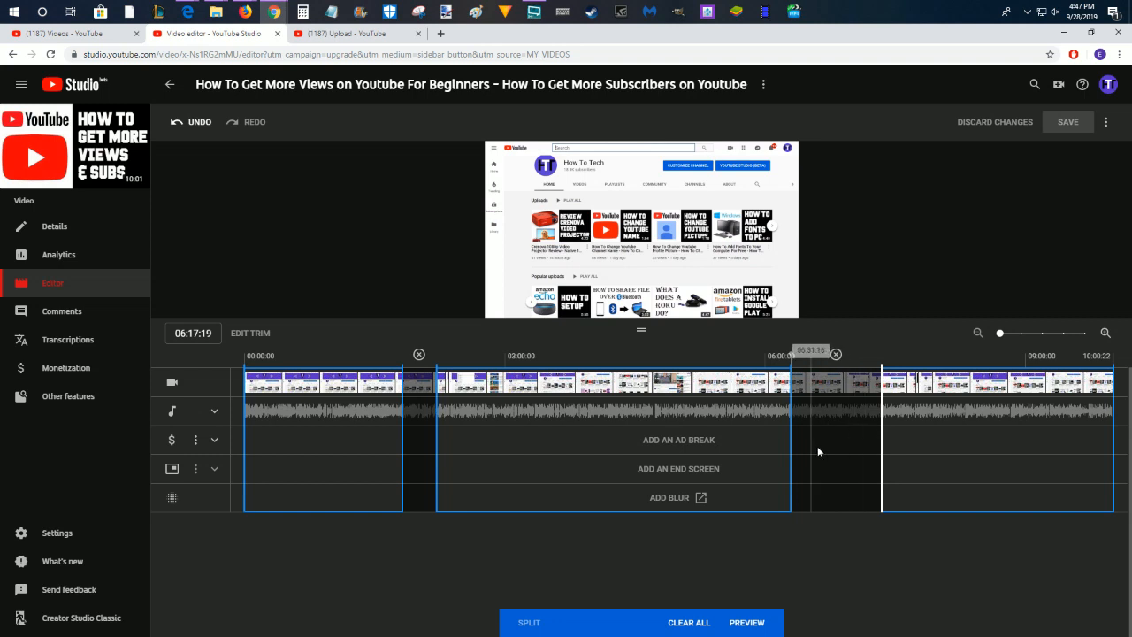
{"action": "mouse_move", "coordinate": [840, 440]}
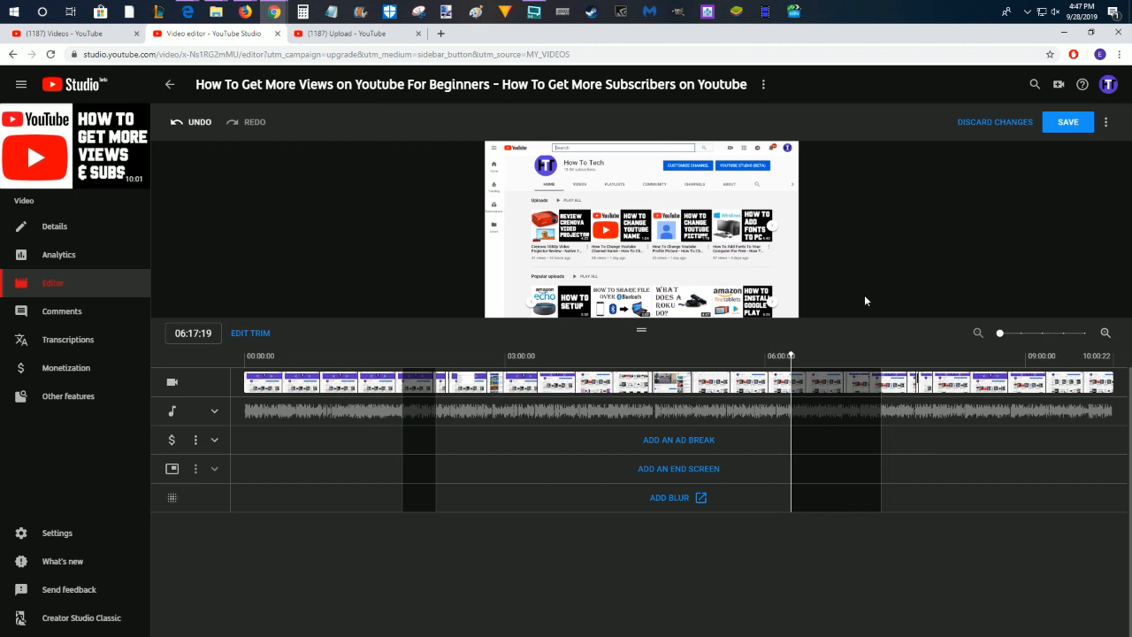
{"action": "mouse_move", "coordinate": [829, 297]}
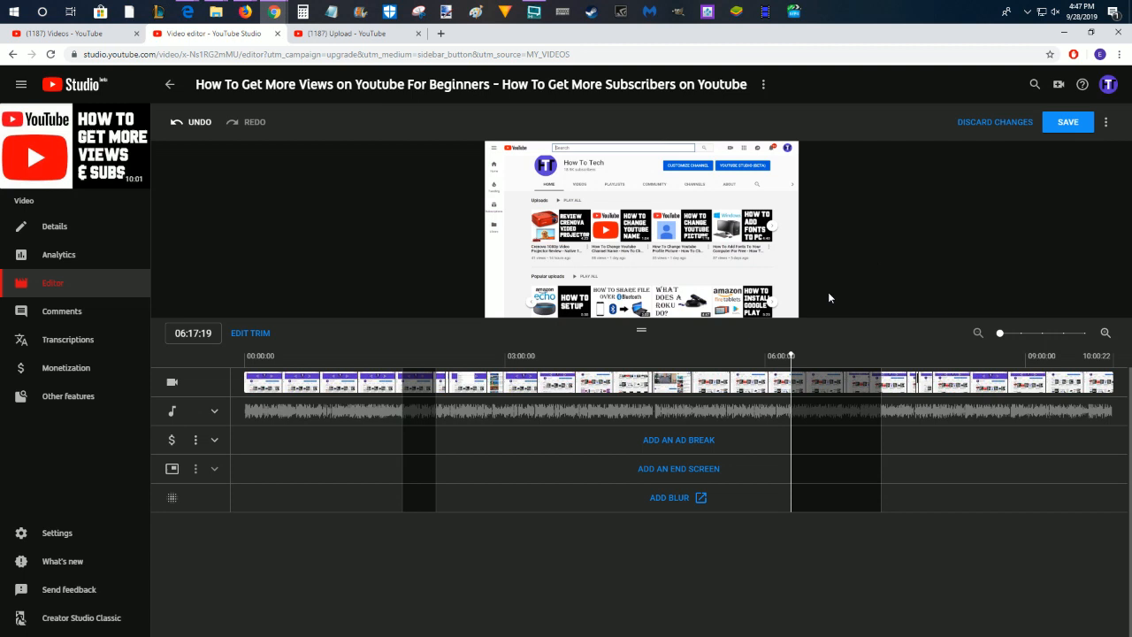
{"action": "mouse_move", "coordinate": [162, 426]}
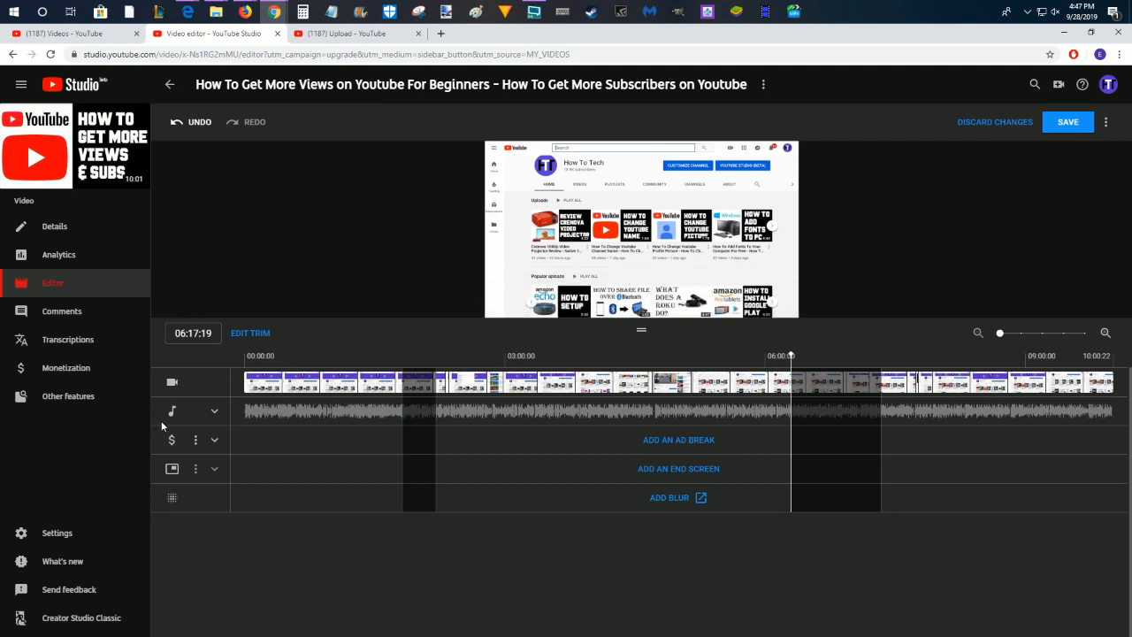
{"action": "mouse_move", "coordinate": [177, 410]}
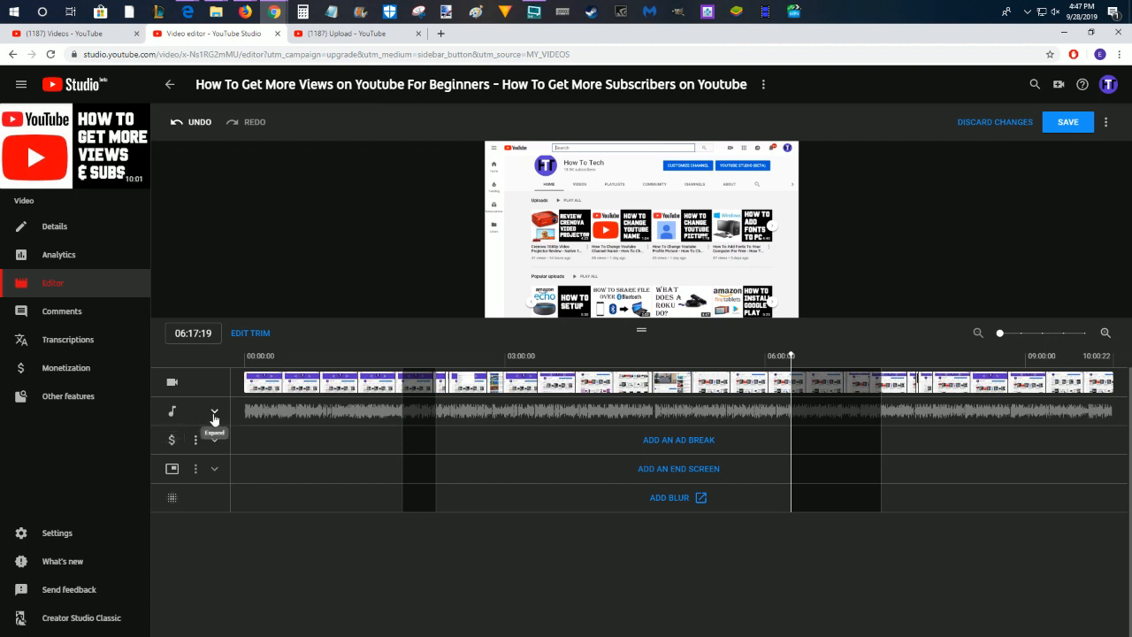
{"action": "mouse_move", "coordinate": [212, 416]}
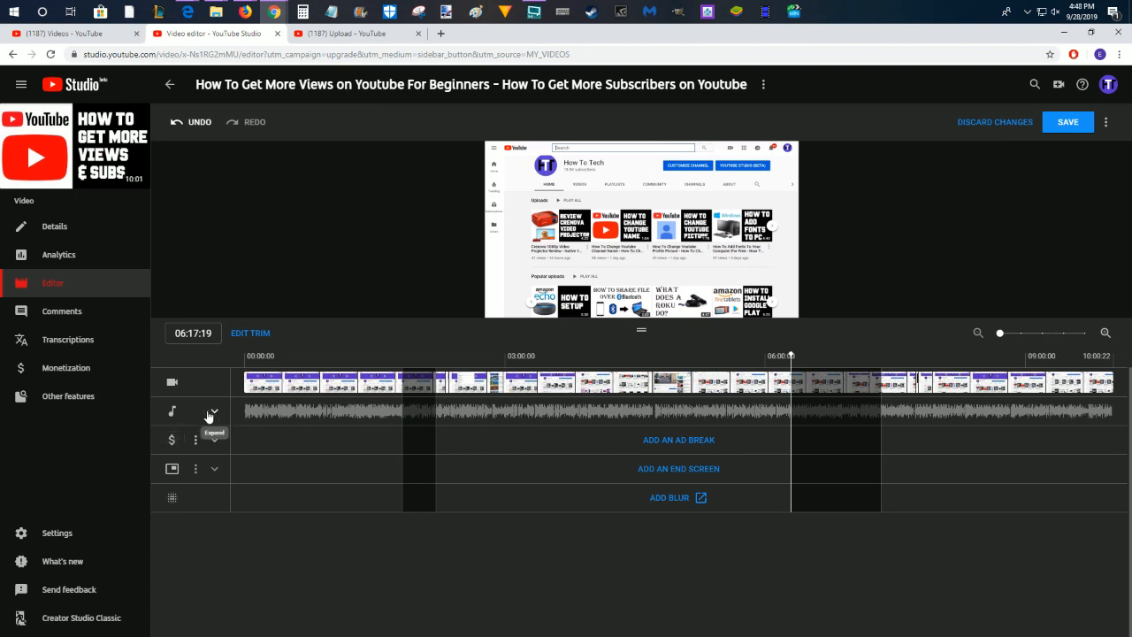
- Expand the audio track row to reach the Audio Swap options
{"action": "left_click", "coordinate": [214, 414]}
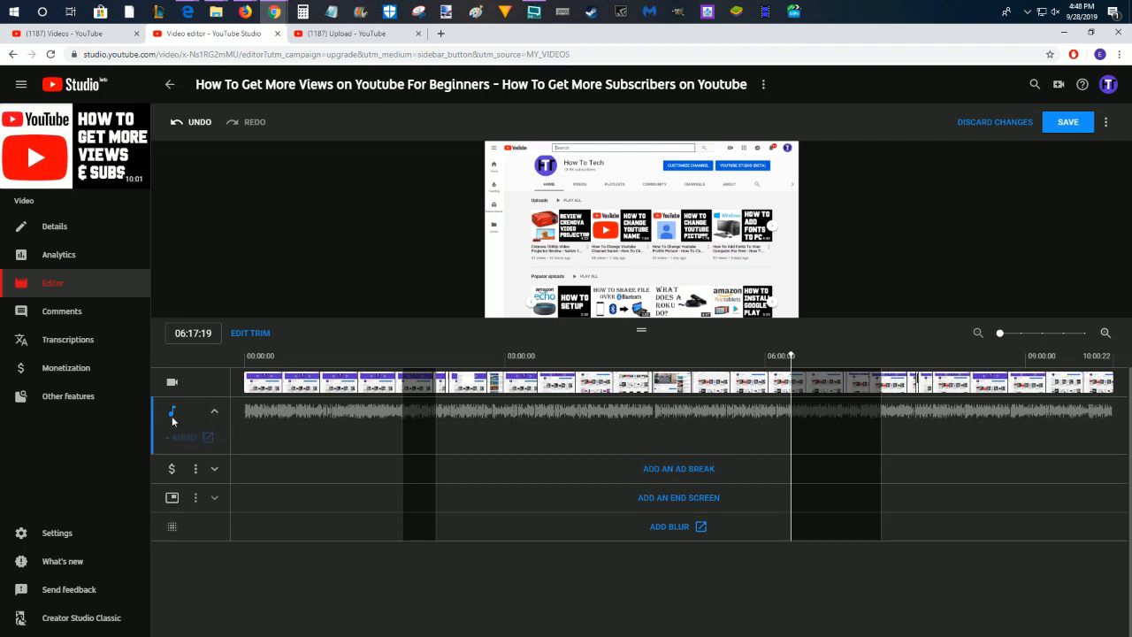
{"action": "mouse_move", "coordinate": [181, 442]}
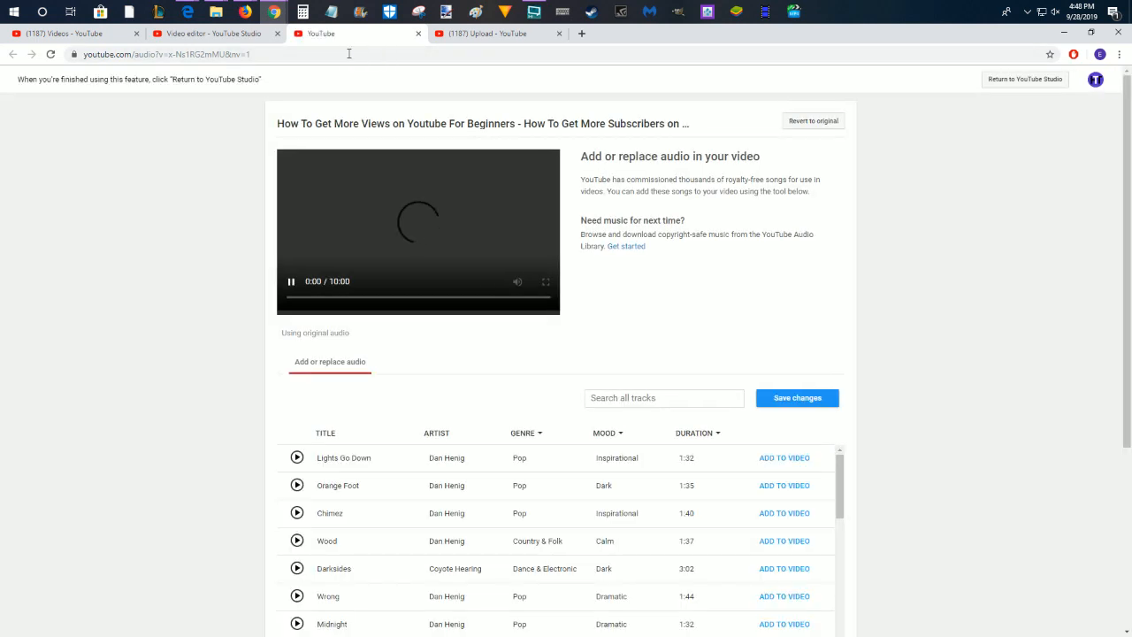
- Add the track 'Lights Go Down' to the video and return to the Studio editor
{"action": "scroll", "scroll_direction": "down", "scroll_amount": 3}
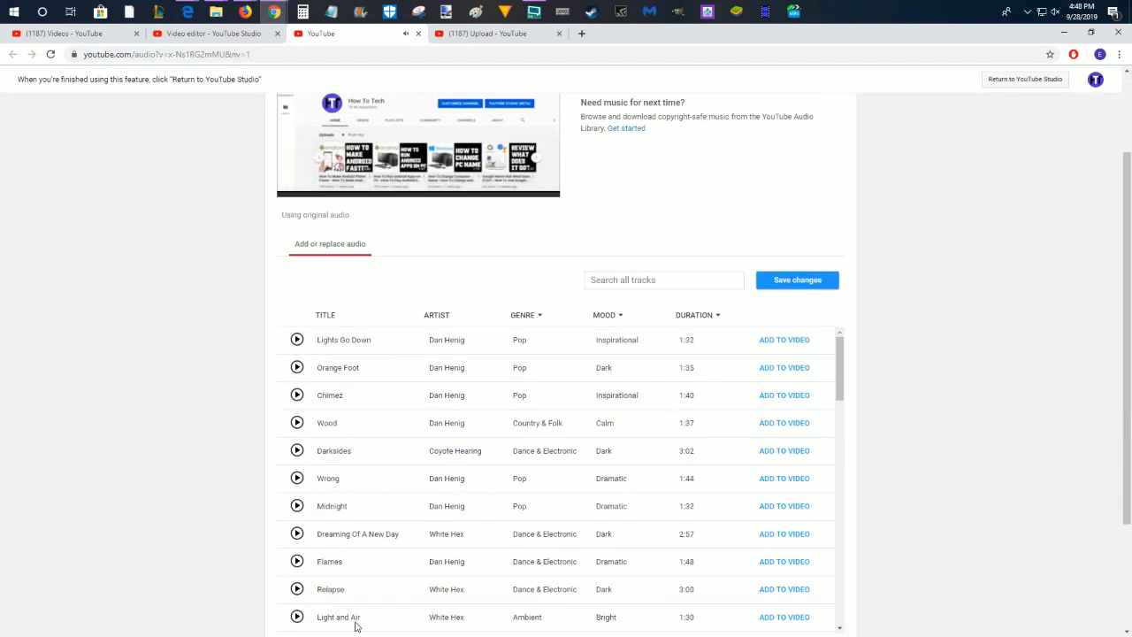
{"action": "mouse_move", "coordinate": [393, 453]}
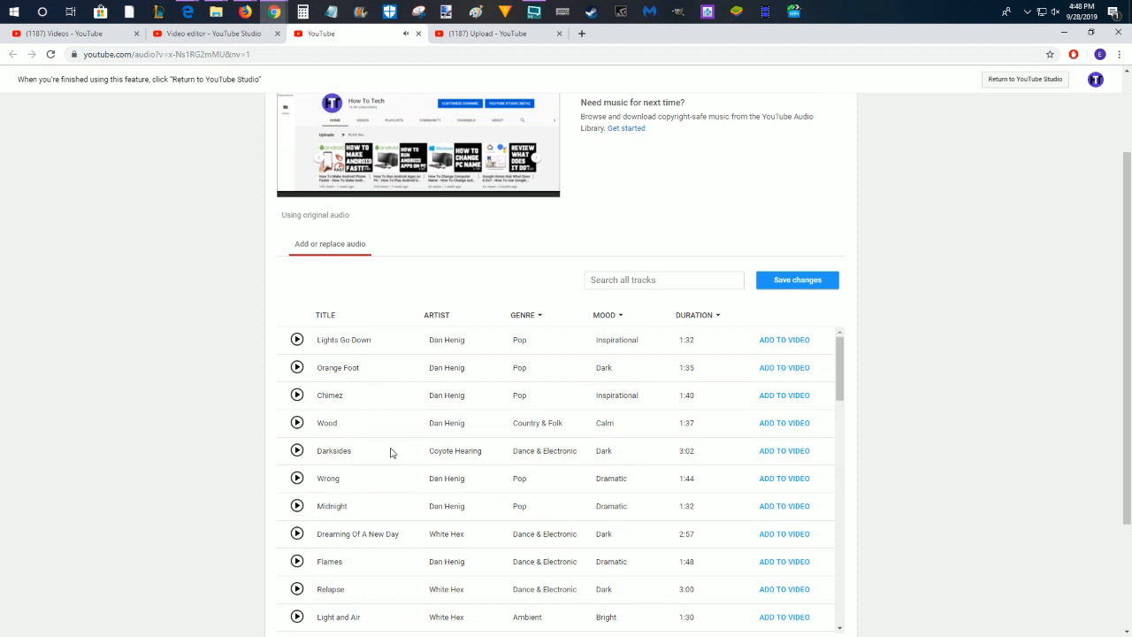
{"action": "left_click", "coordinate": [783, 340]}
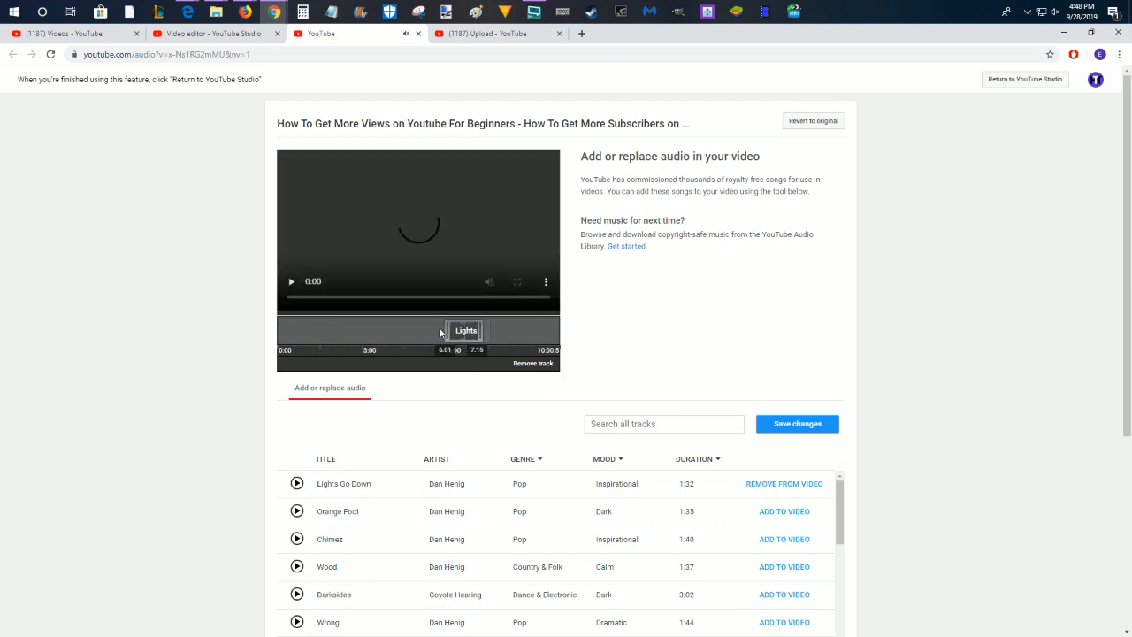
{"action": "left_click", "coordinate": [292, 281]}
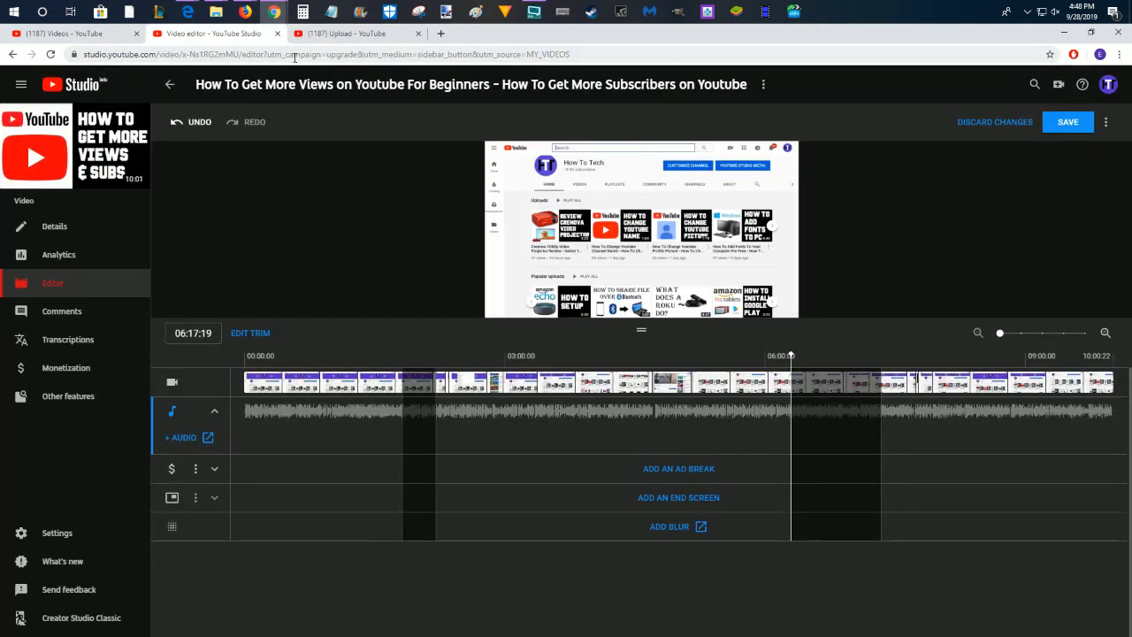
{"action": "mouse_move", "coordinate": [172, 469]}
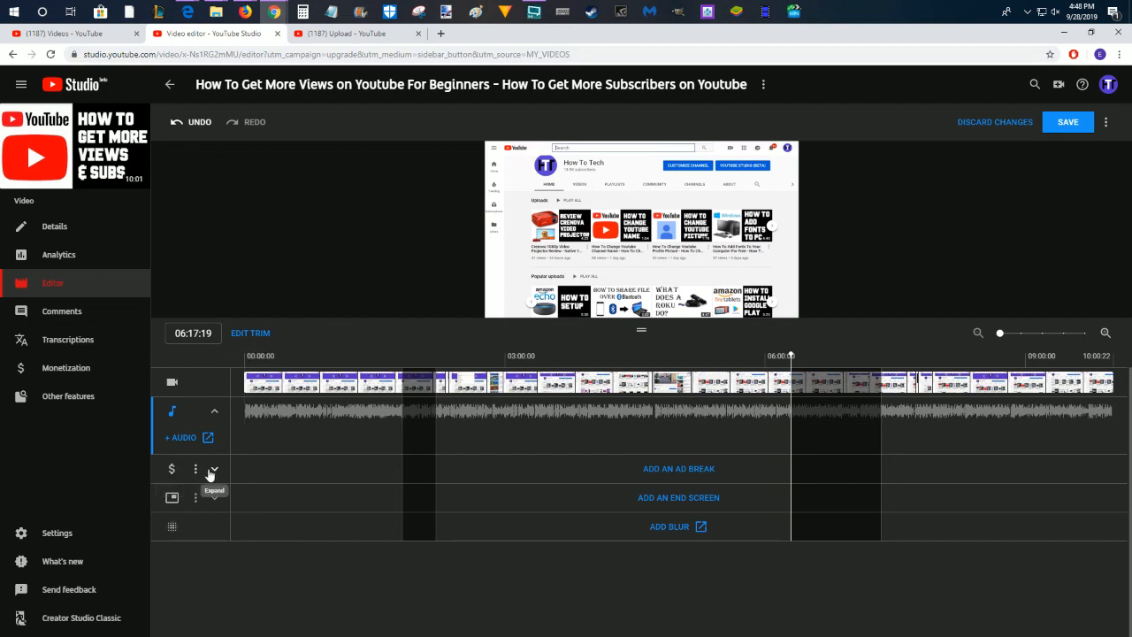
- Expand the ad break track and add an ad break to be set to 08:30
{"action": "left_click", "coordinate": [212, 468]}
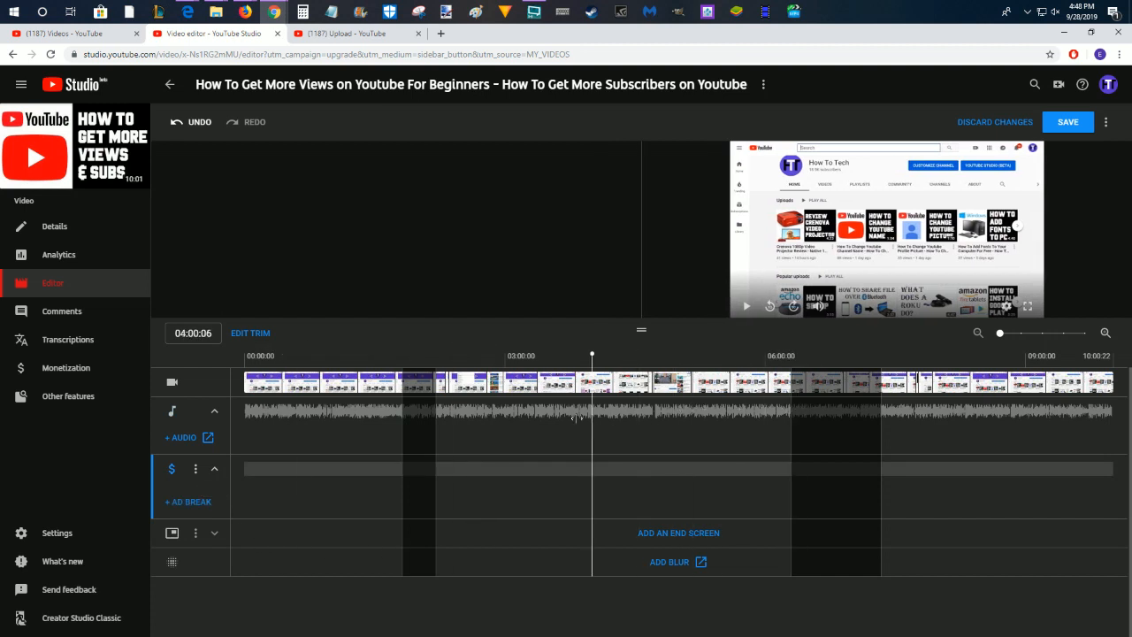
{"action": "left_click", "coordinate": [188, 502]}
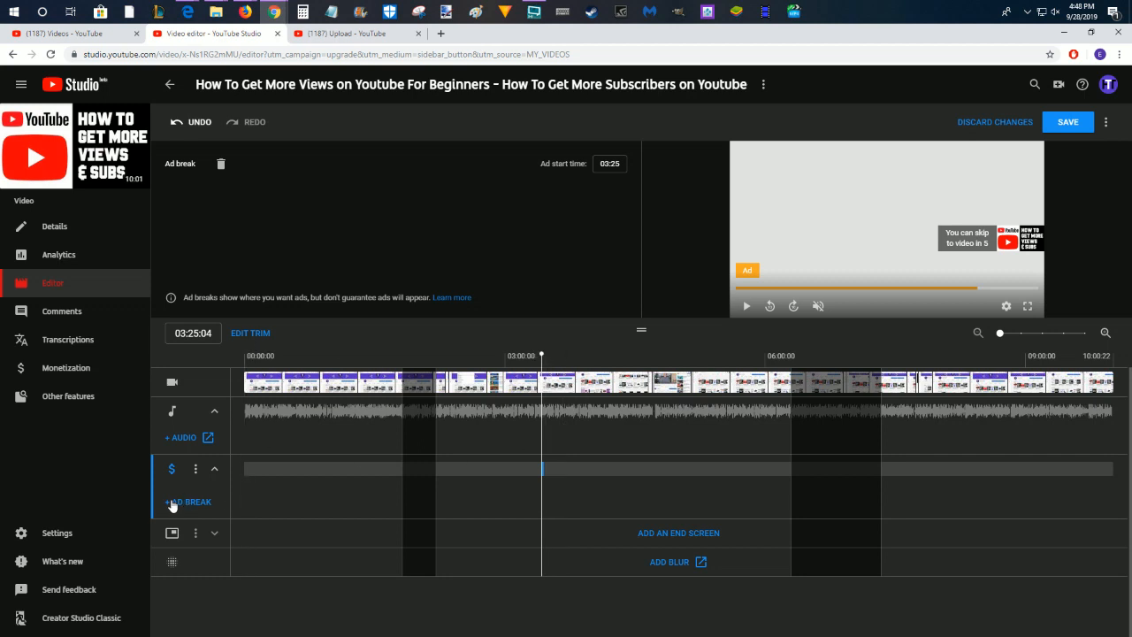
{"action": "mouse_move", "coordinate": [188, 509]}
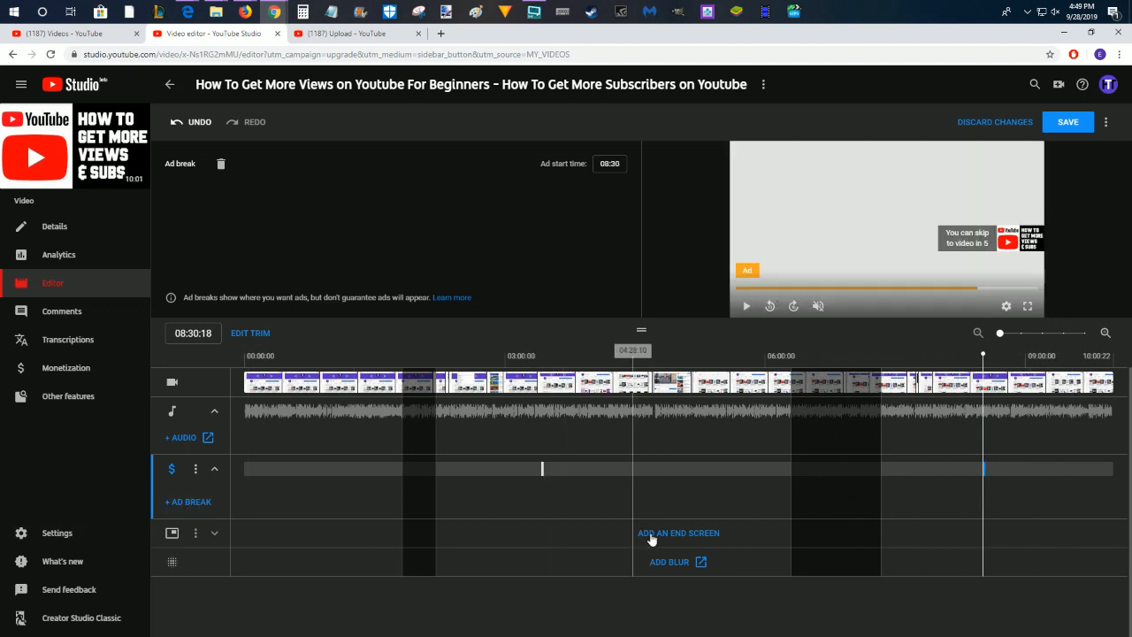
{"action": "mouse_move", "coordinate": [707, 527]}
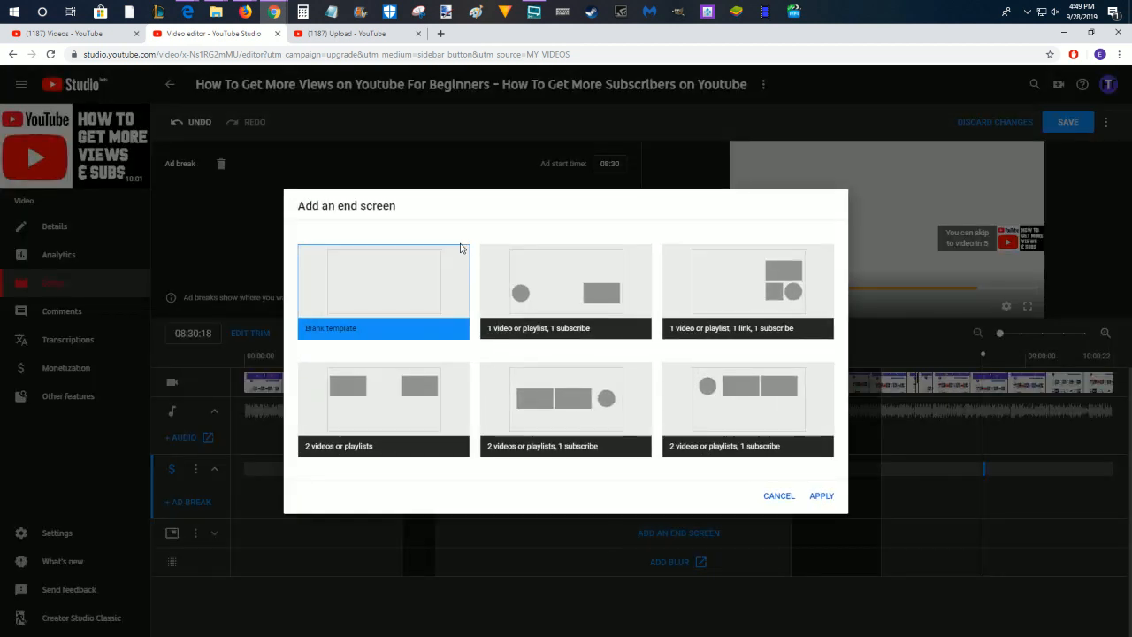
- Apply the '1 video or playlist, 1 subscribe' end screen template to the video
{"action": "left_click", "coordinate": [566, 292]}
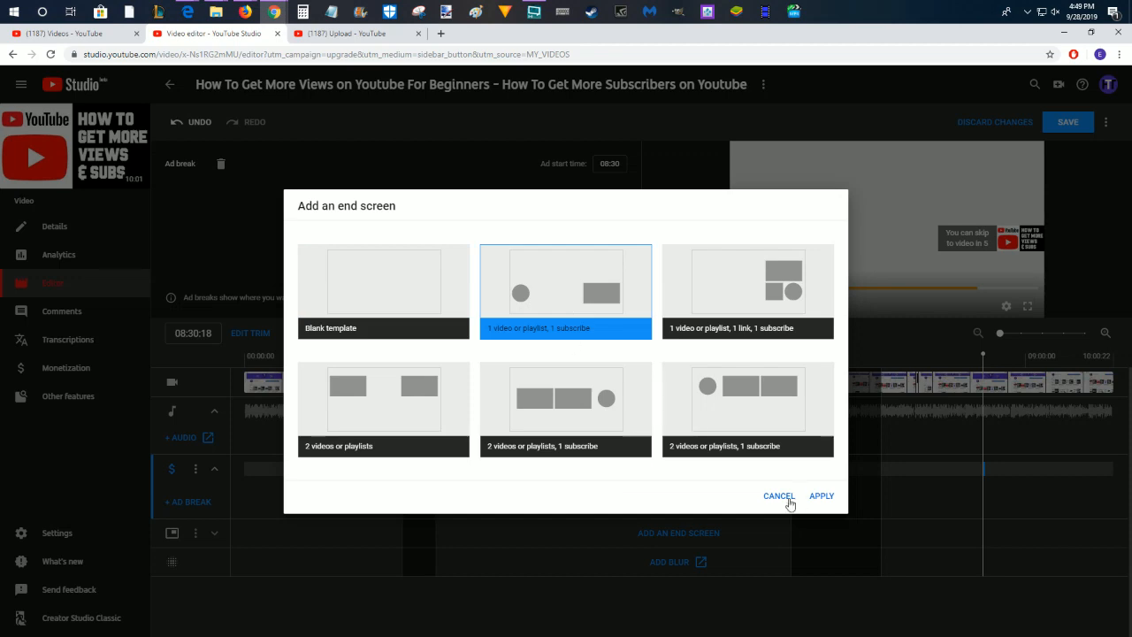
{"action": "left_click", "coordinate": [821, 495]}
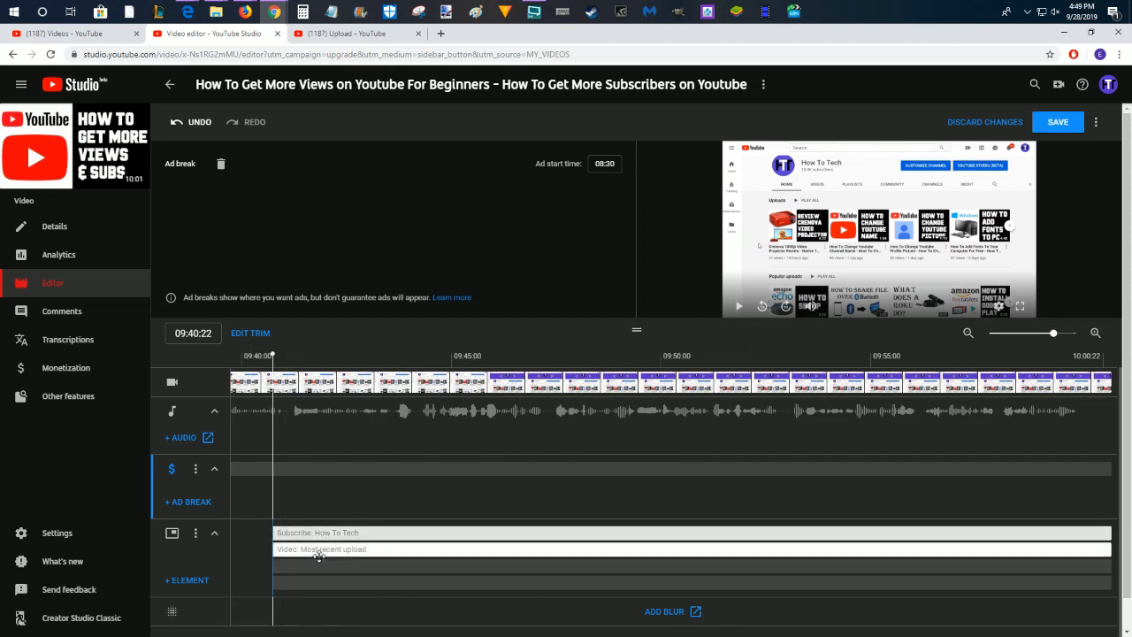
{"action": "left_click", "coordinate": [188, 580]}
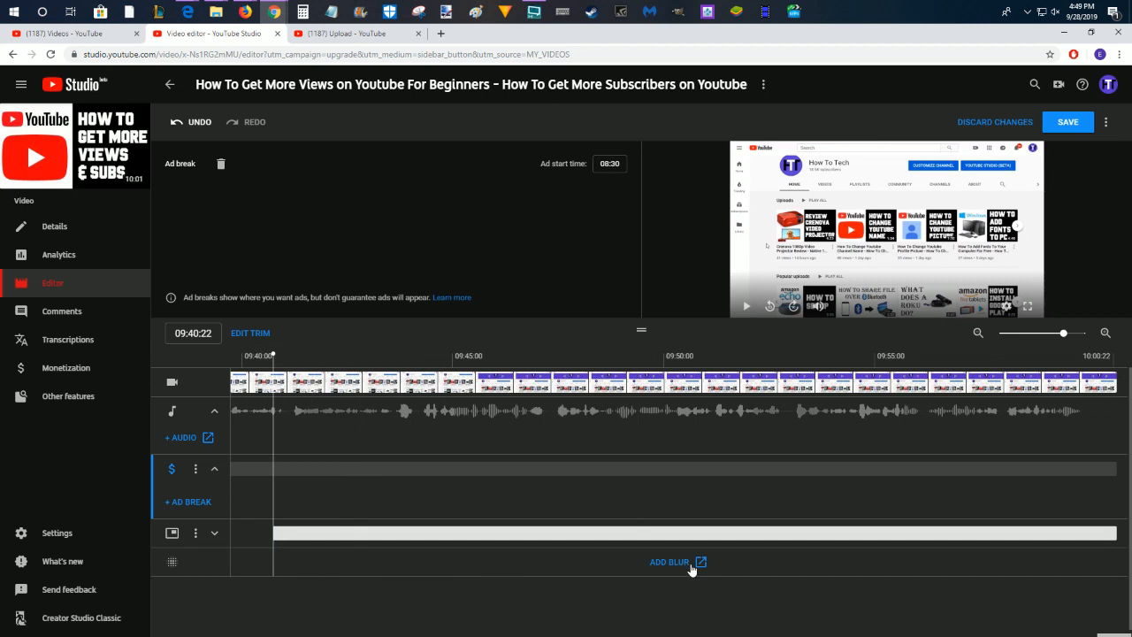
- Go to the blur tools and start the Custom blurring editor for the video
{"action": "left_click", "coordinate": [668, 562]}
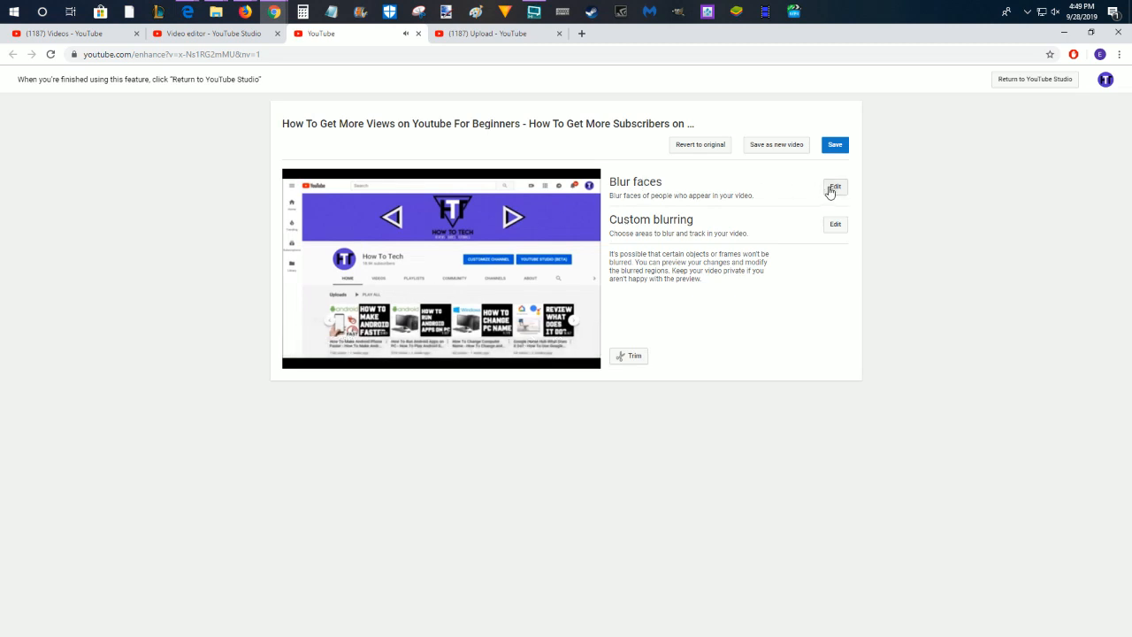
{"action": "mouse_move", "coordinate": [852, 248]}
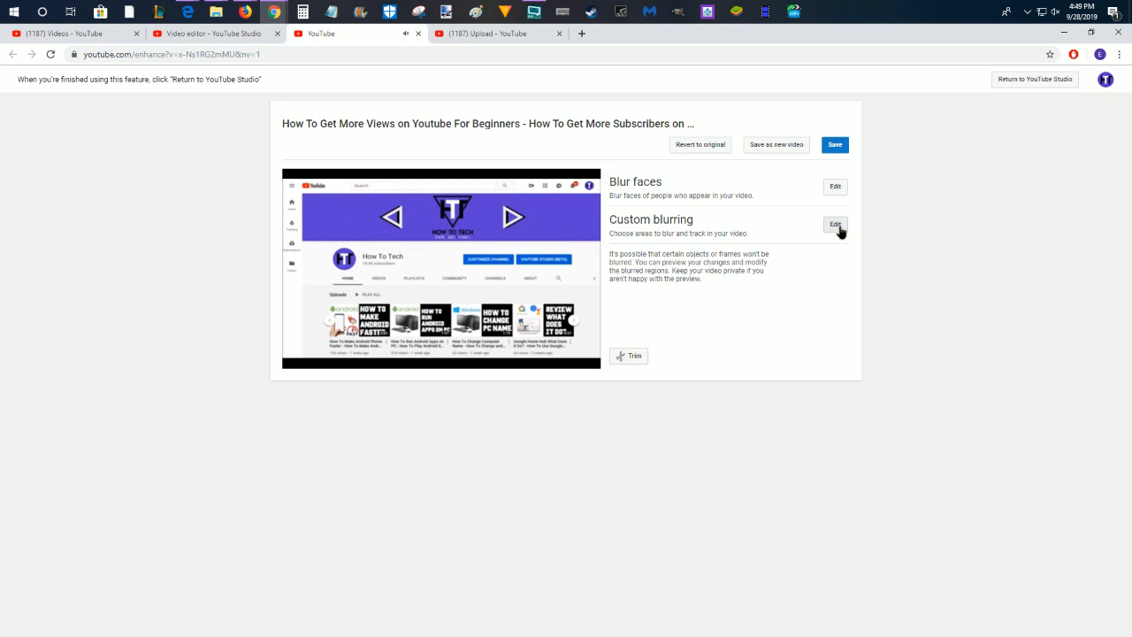
{"action": "left_click", "coordinate": [834, 223]}
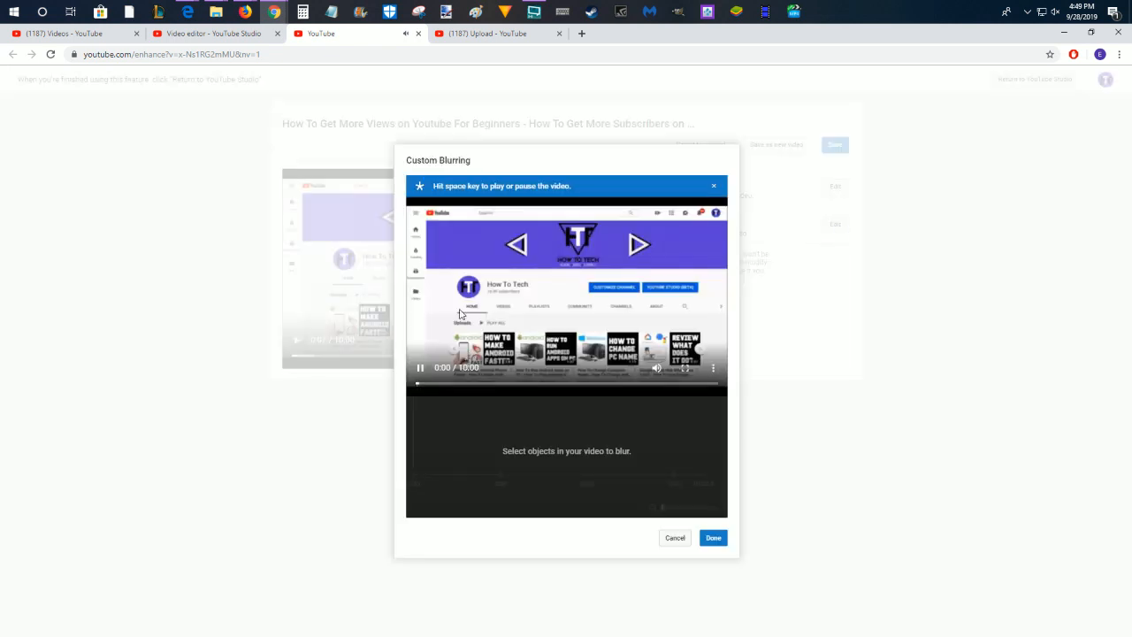
- Drag a blur region over the video in the Custom Blurring dialog
{"action": "left_click_drag", "start_coordinate": [439, 262], "coordinate": [548, 304]}
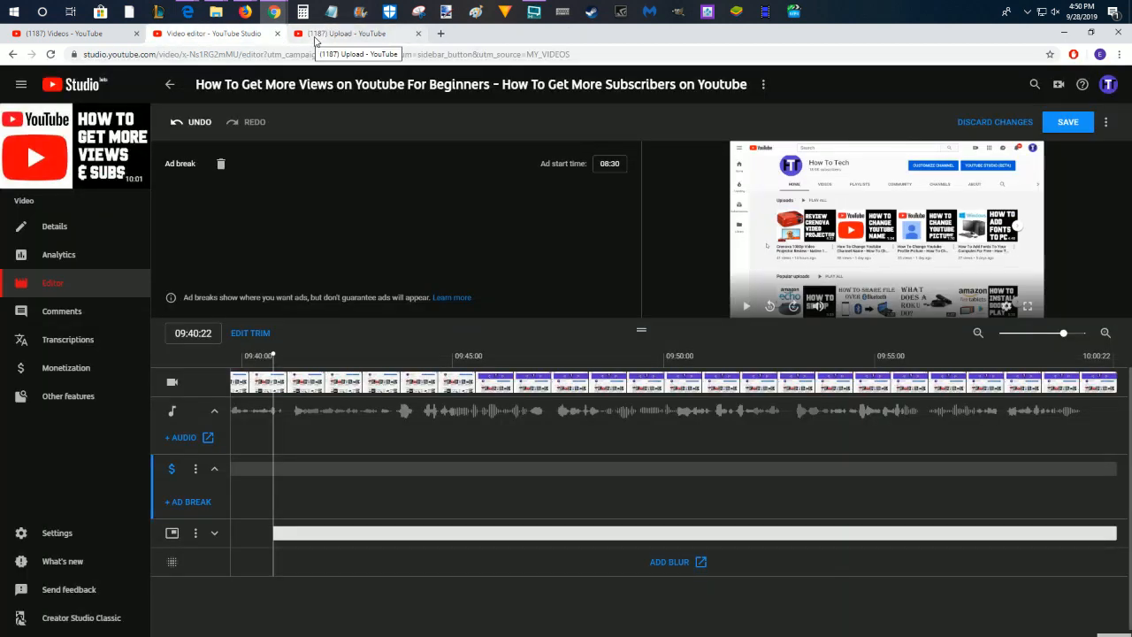
{"action": "mouse_move", "coordinate": [318, 39]}
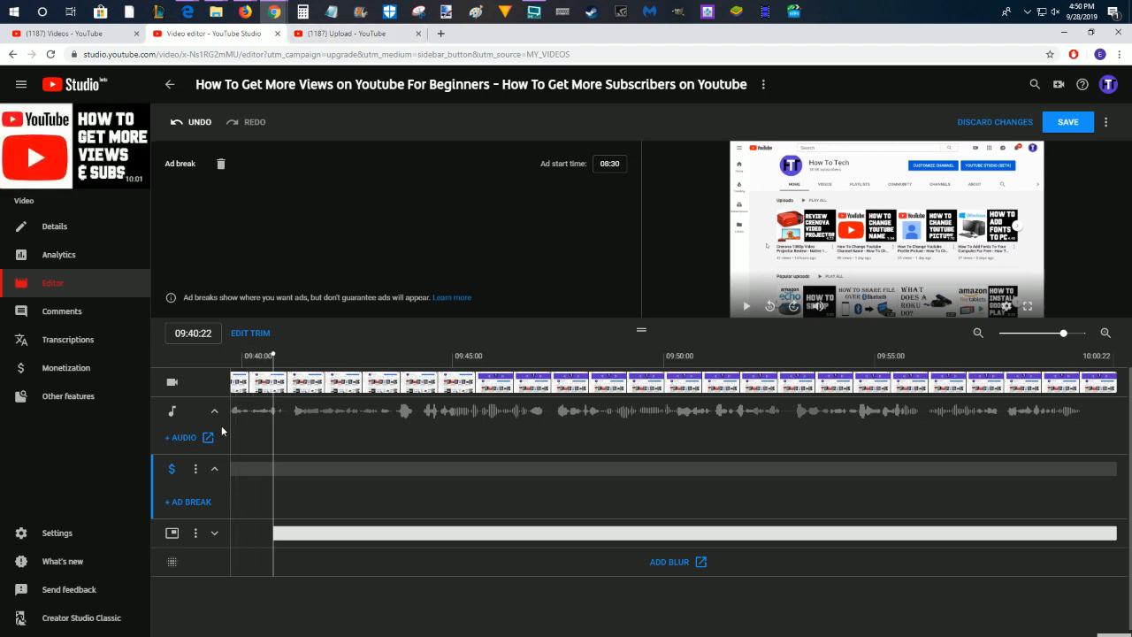
{"action": "mouse_move", "coordinate": [325, 251]}
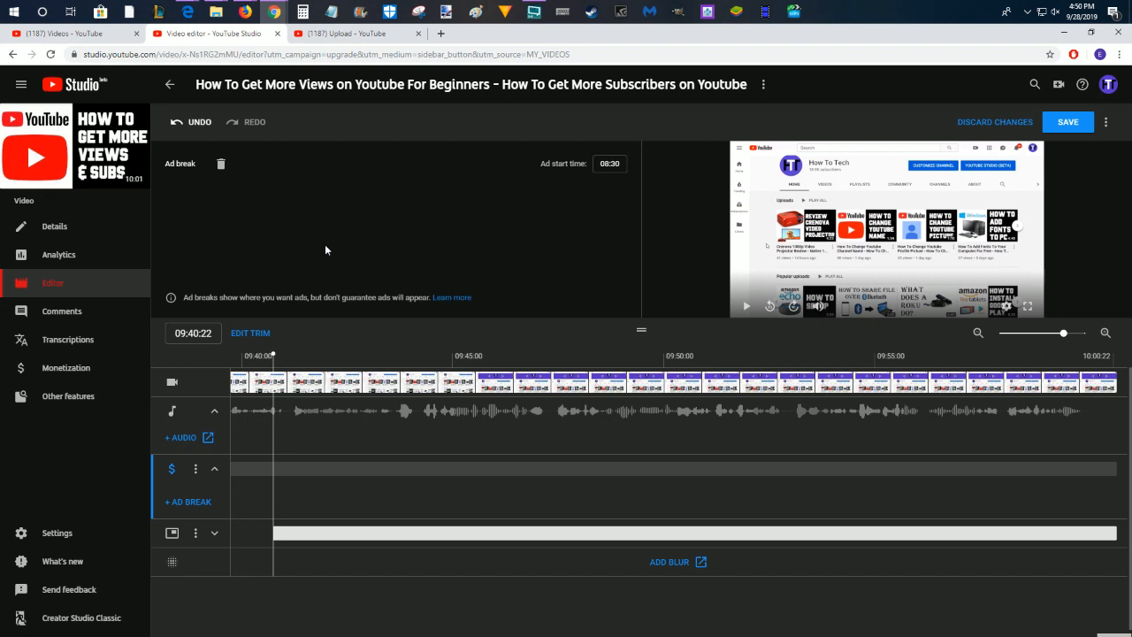
{"action": "mouse_move", "coordinate": [348, 221]}
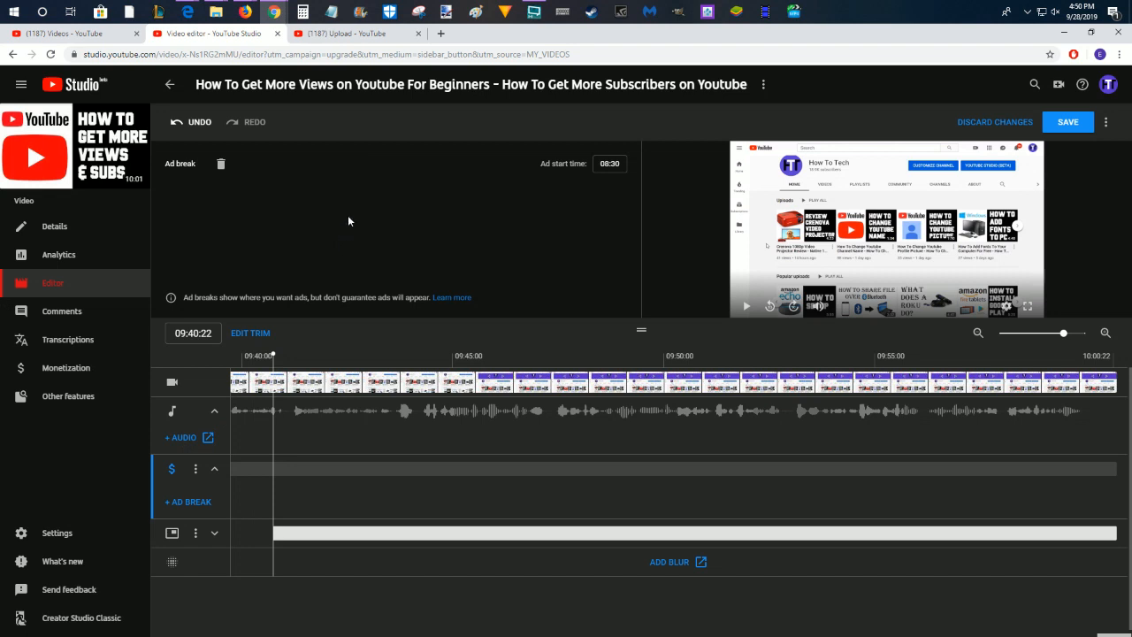
{"action": "mouse_move", "coordinate": [919, 124]}
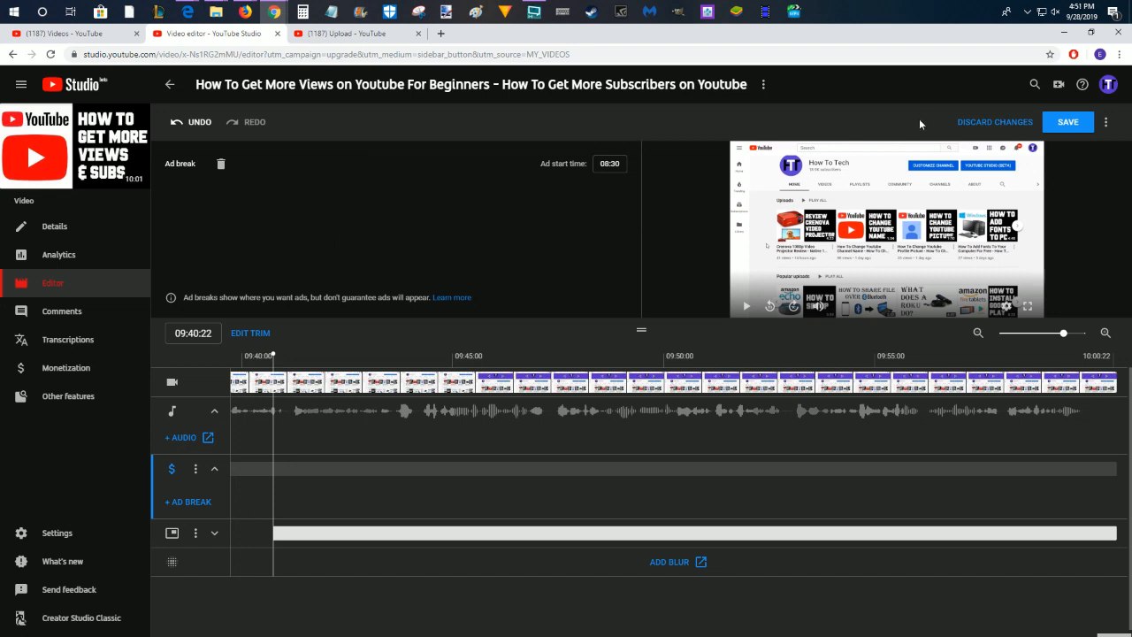